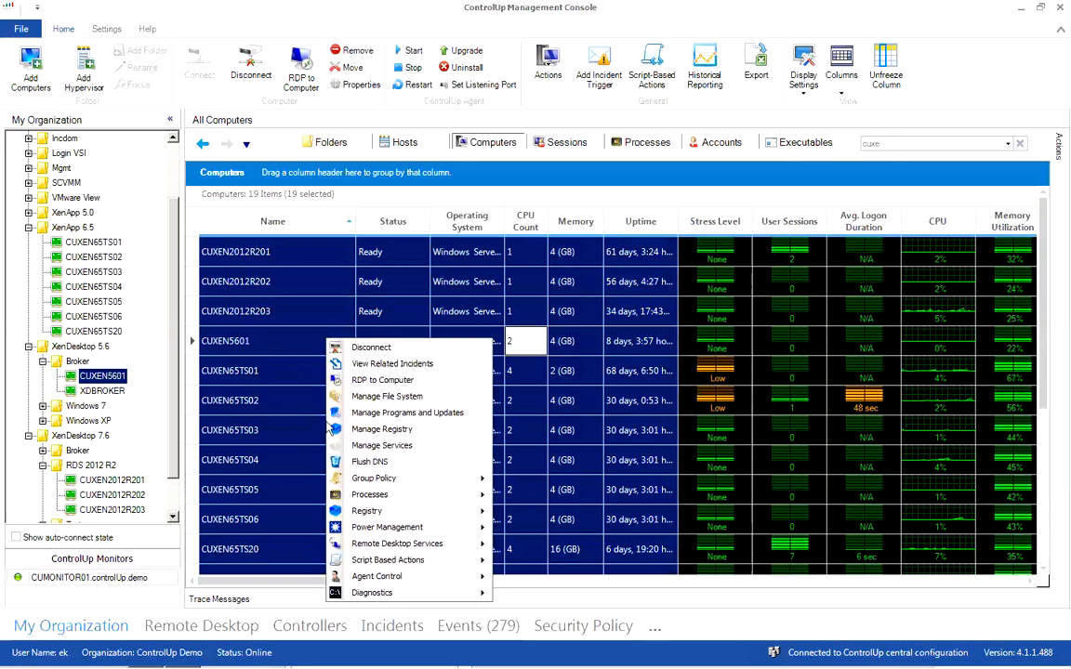
# Open Manage Registry for the 19 selected computers
pyautogui.click(381, 428)
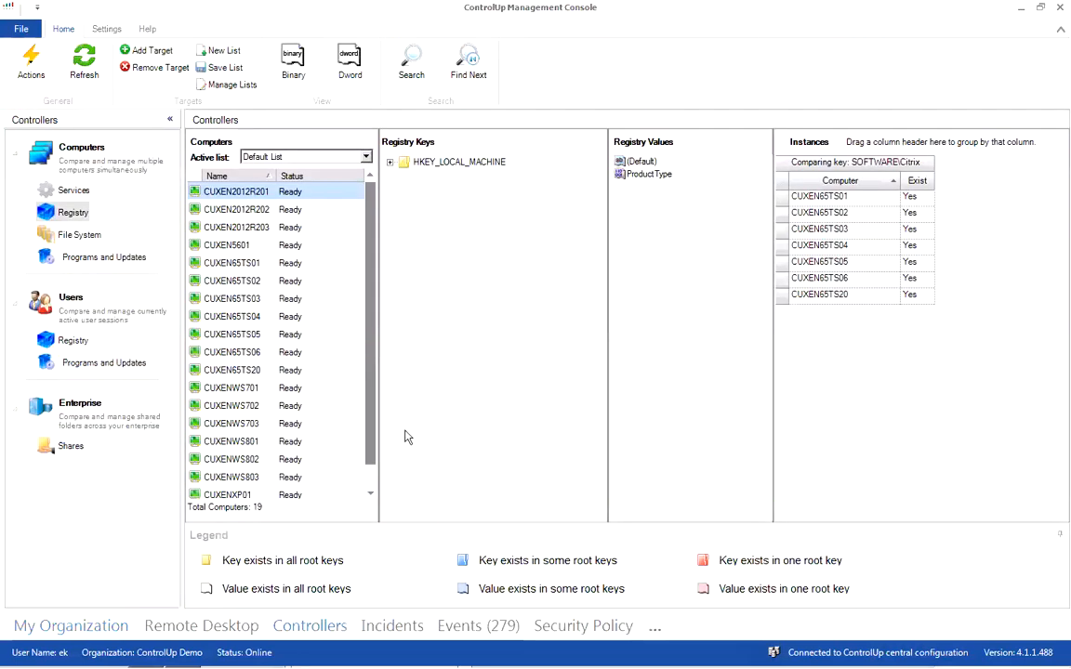
# Expand HKEY_LOCAL_MACHINE down to SOFTWARE to browse its vendor subkeys
pyautogui.click(391, 162)
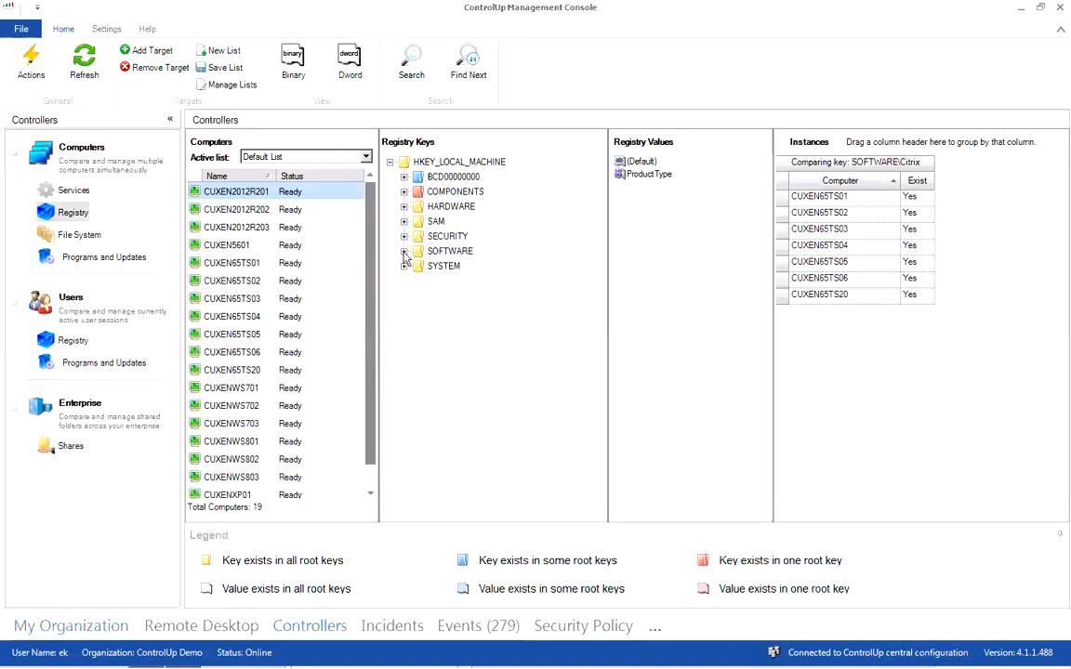
pyautogui.click(405, 251)
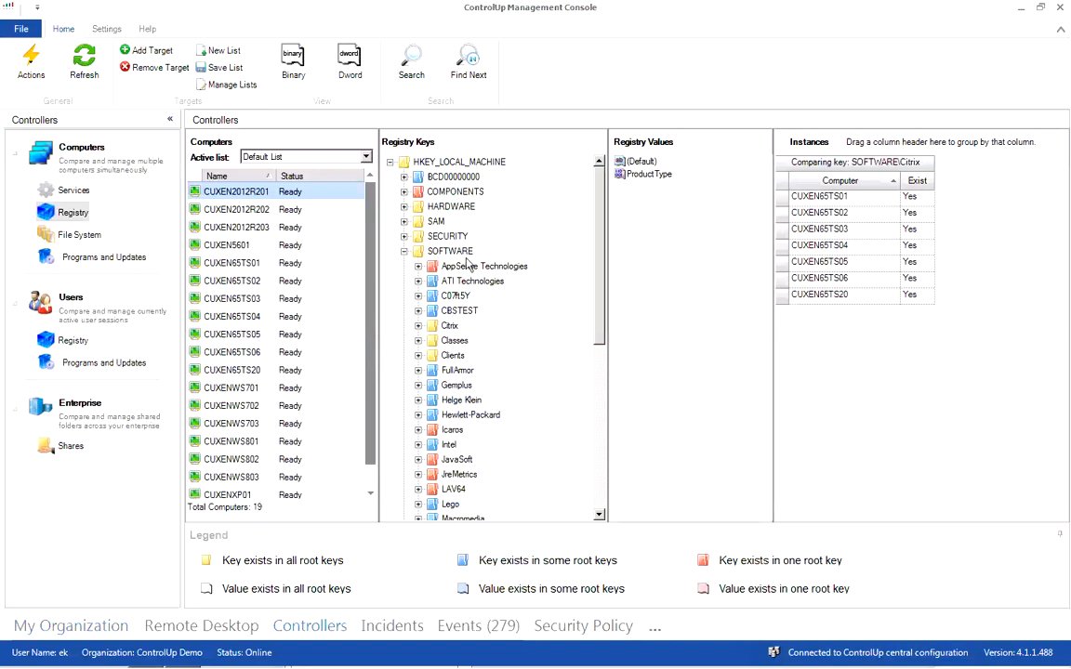
pyautogui.moveTo(470, 267)
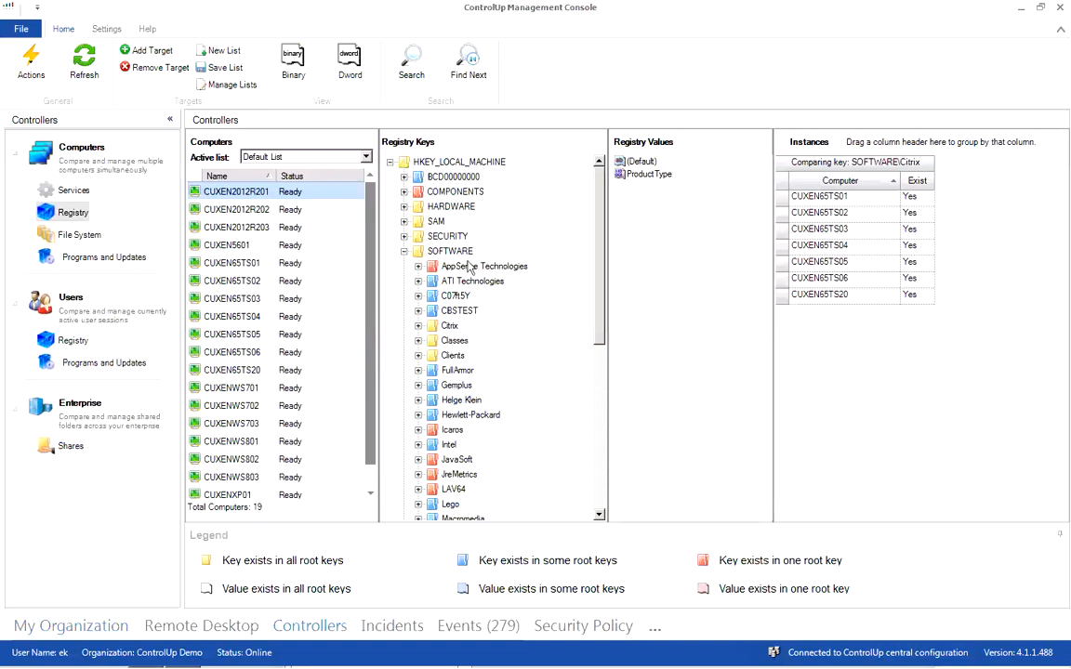
pyautogui.moveTo(546, 516)
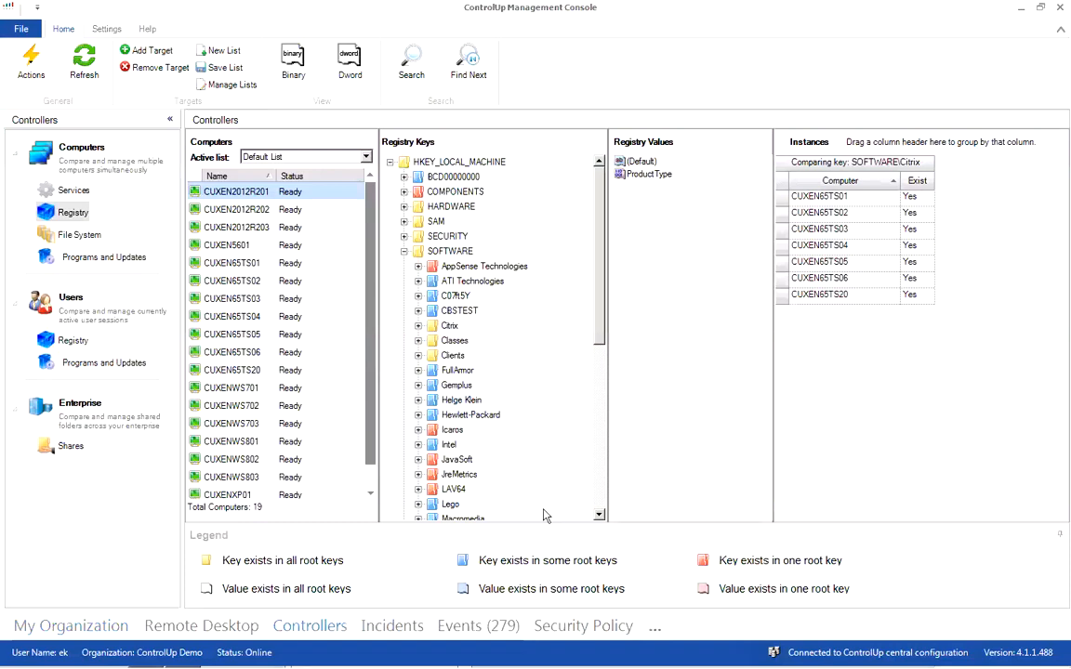
pyautogui.moveTo(522, 301)
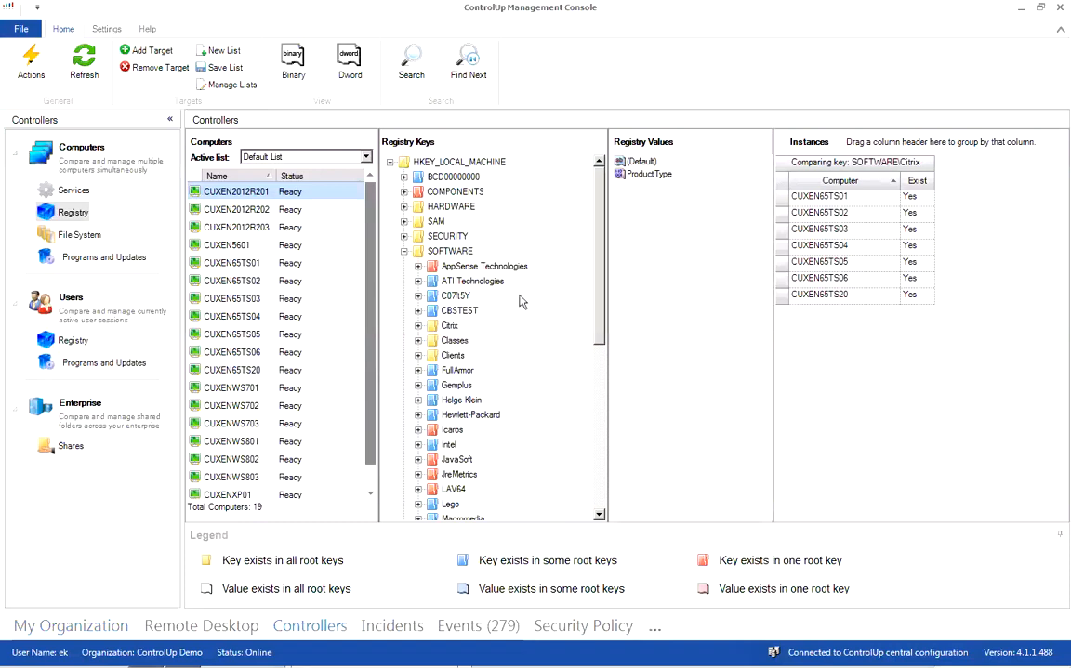
pyautogui.moveTo(595, 320)
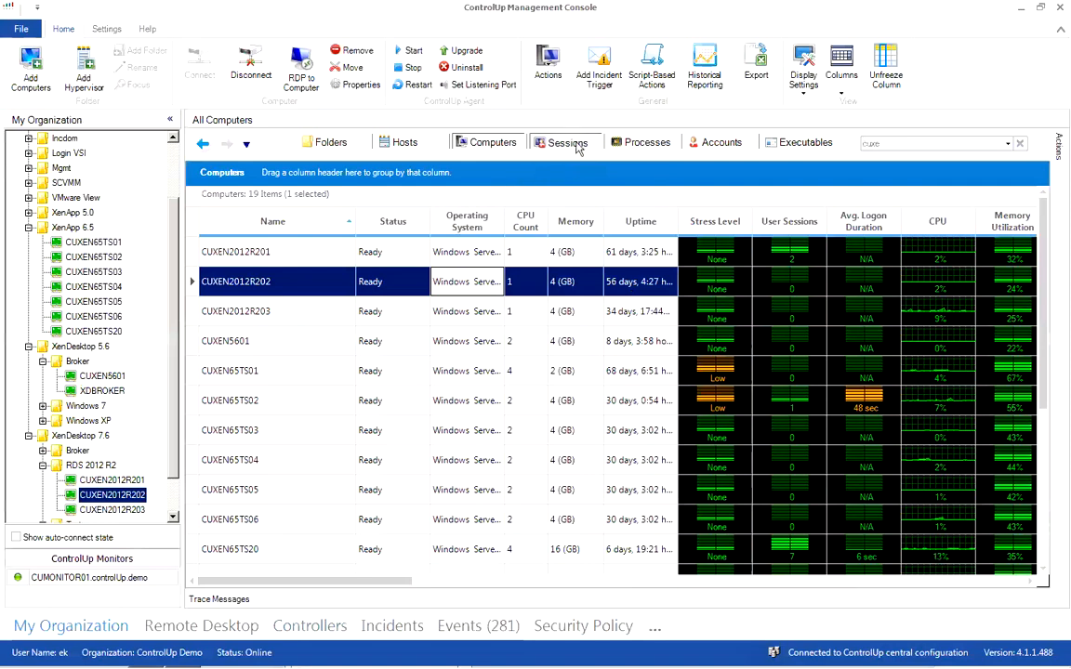
# On the Sessions tab, search sessions for the load-test users with 'lo'
pyautogui.click(566, 142)
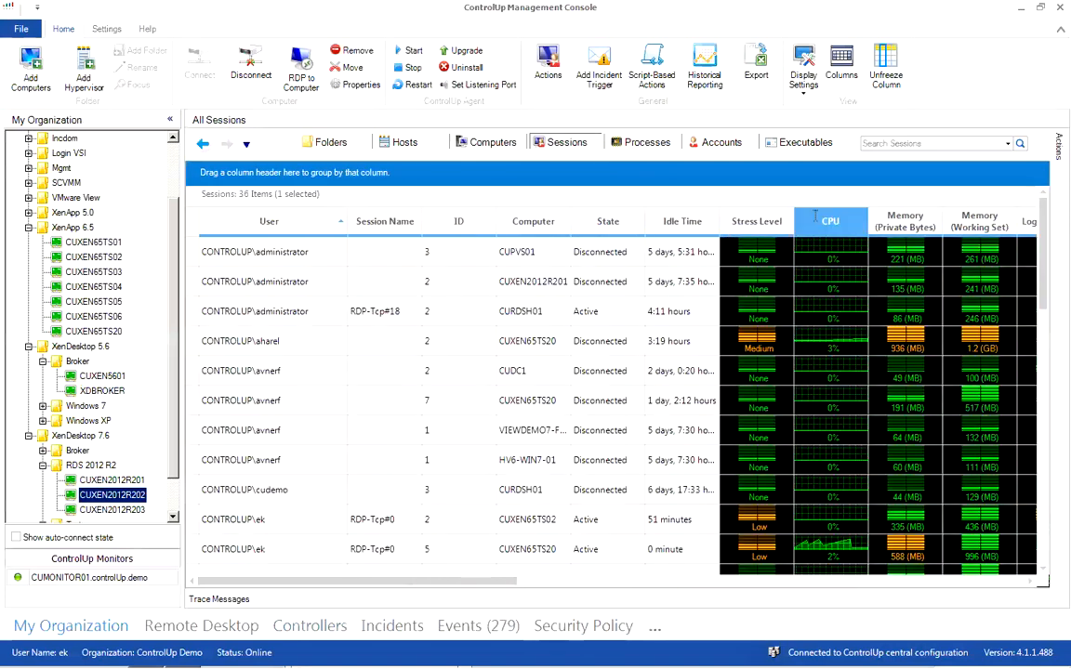
pyautogui.write('lo')
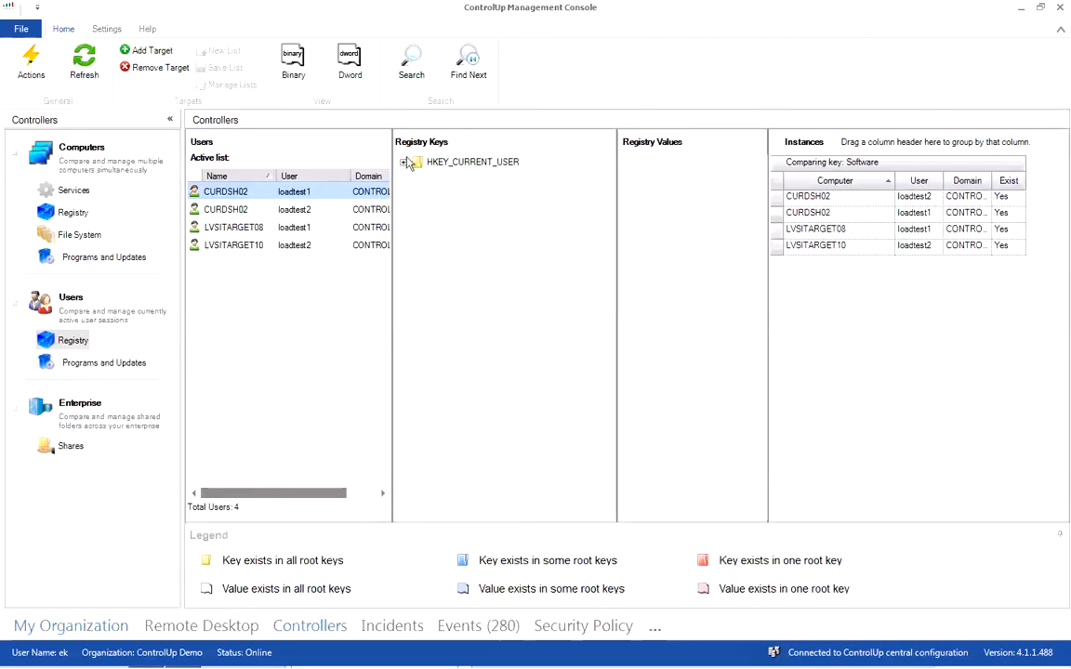
# Compare the HKEY_CURRENT_USER\Software\Microsoft\ADs key across the four sessions
pyautogui.click(405, 161)
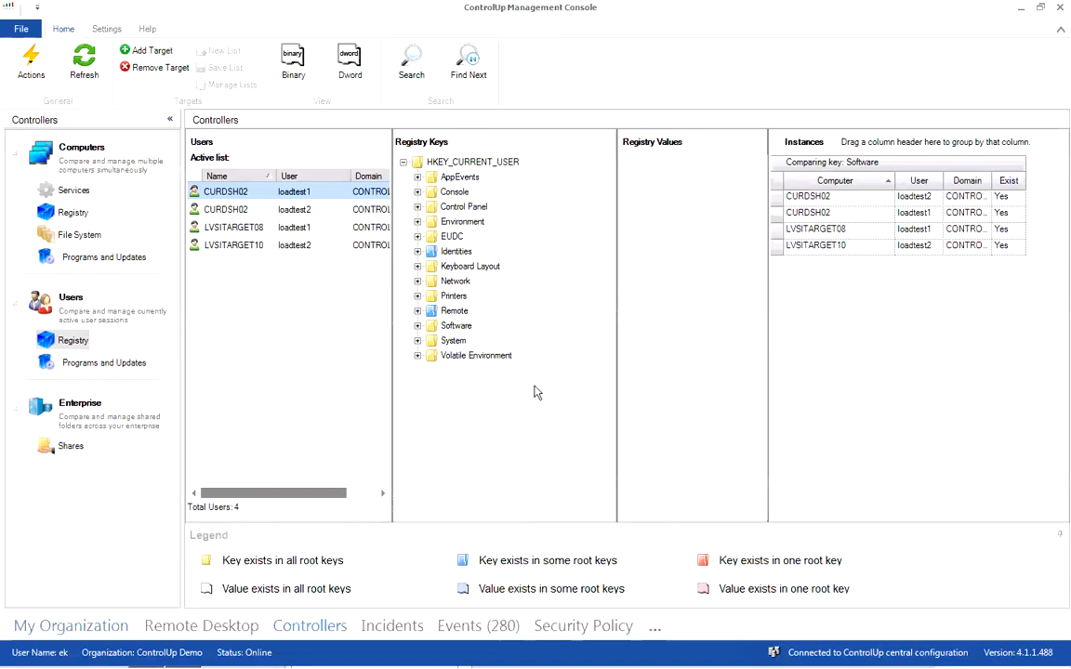
pyautogui.click(417, 326)
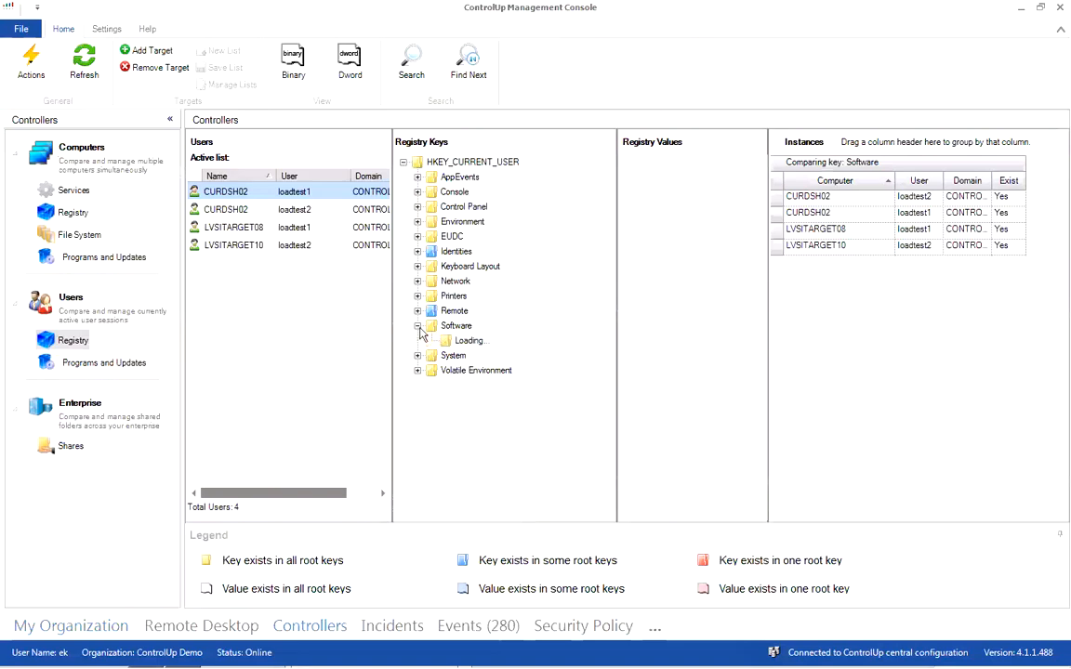
pyautogui.click(417, 325)
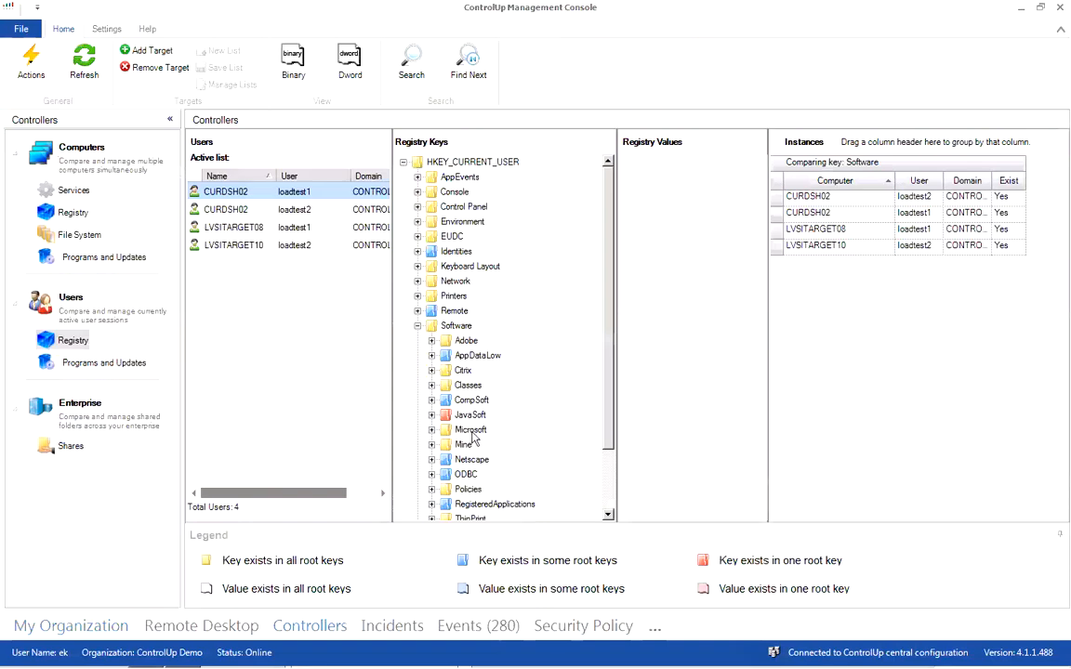
pyautogui.moveTo(474, 439)
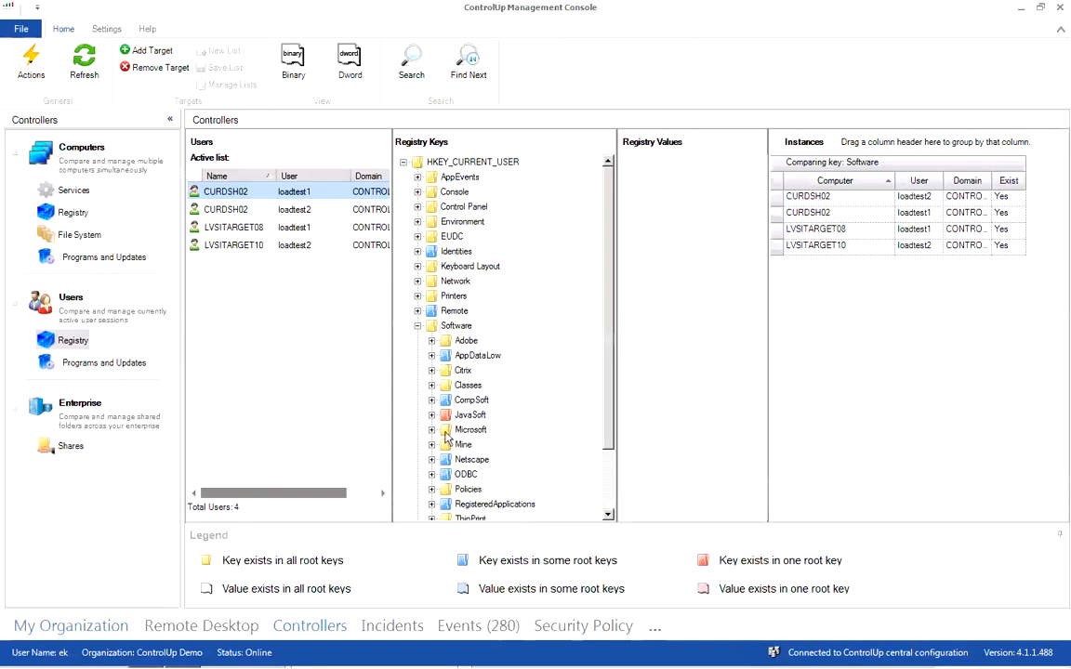
pyautogui.click(431, 430)
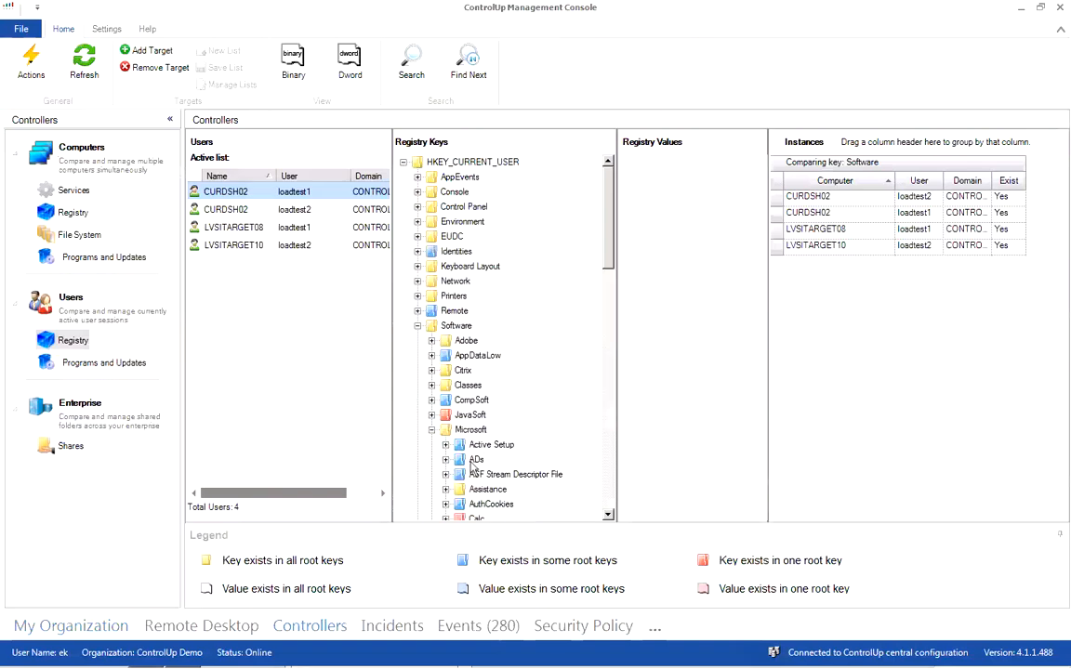
pyautogui.click(476, 460)
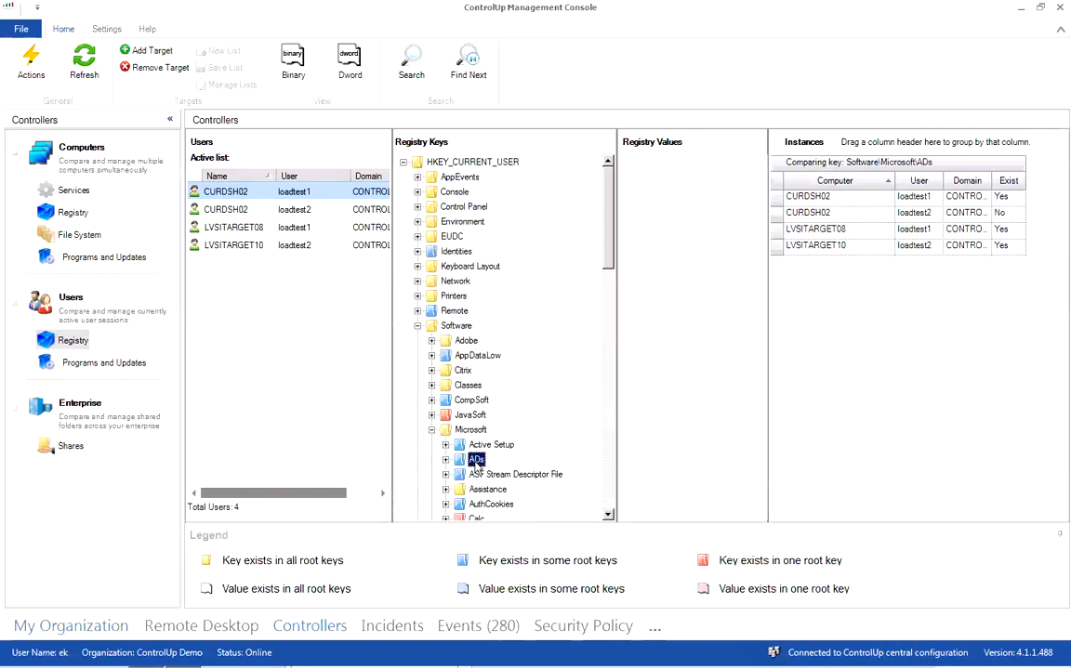
# Select Windows\CurrentVersion\Internet Settings to list its values for the four sessions
pyautogui.scroll(-3)
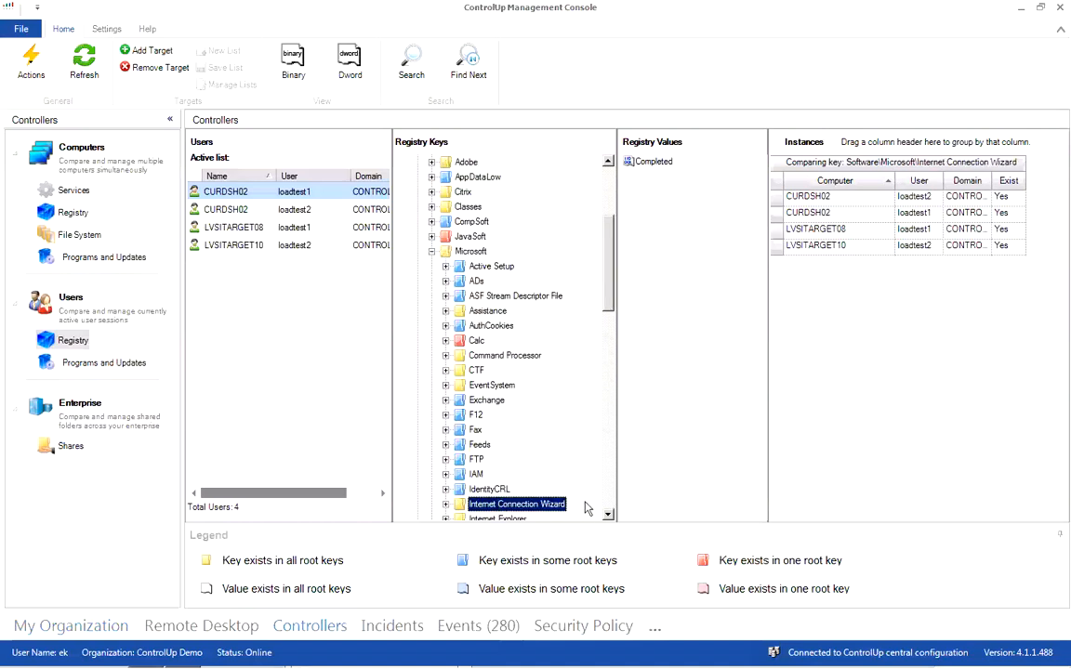
pyautogui.moveTo(608, 518)
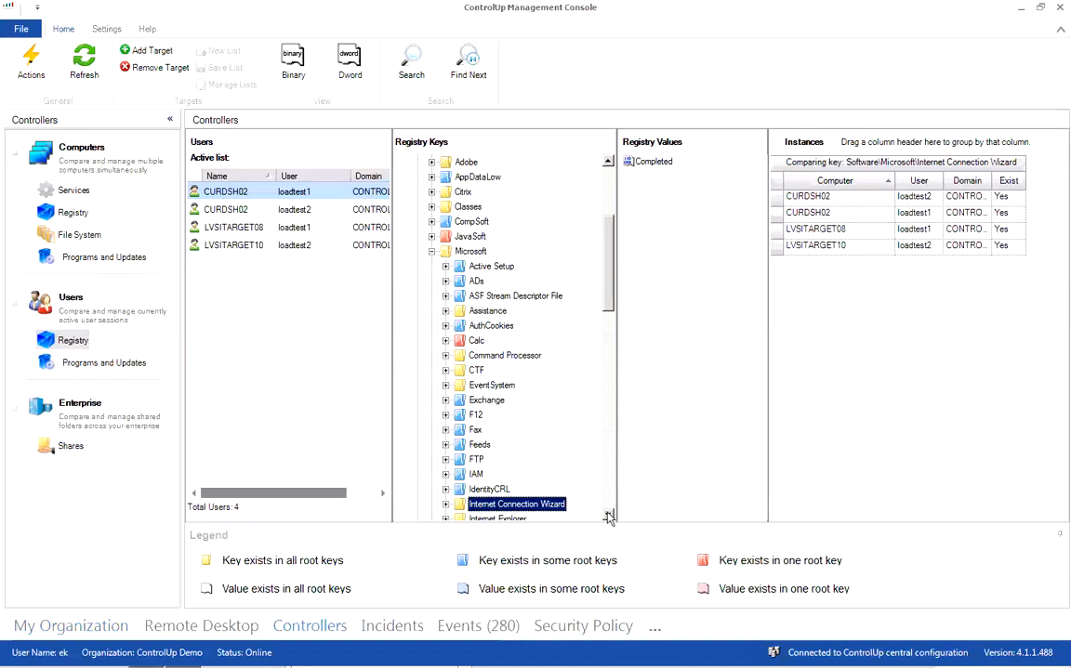
pyautogui.scroll(-3)
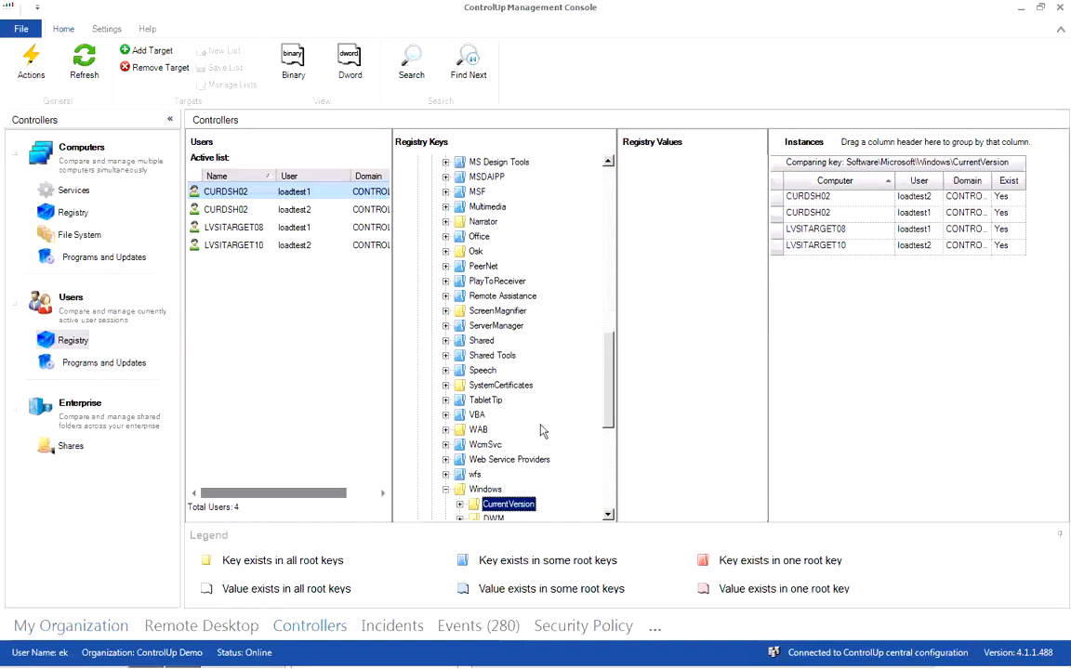
pyautogui.click(446, 504)
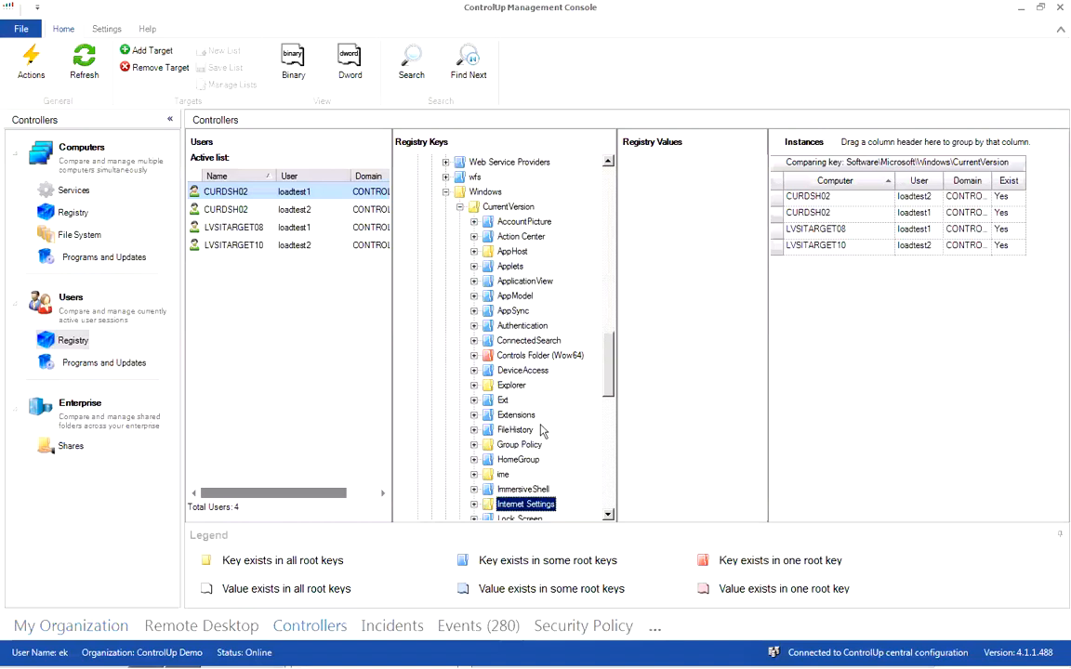
pyautogui.click(526, 504)
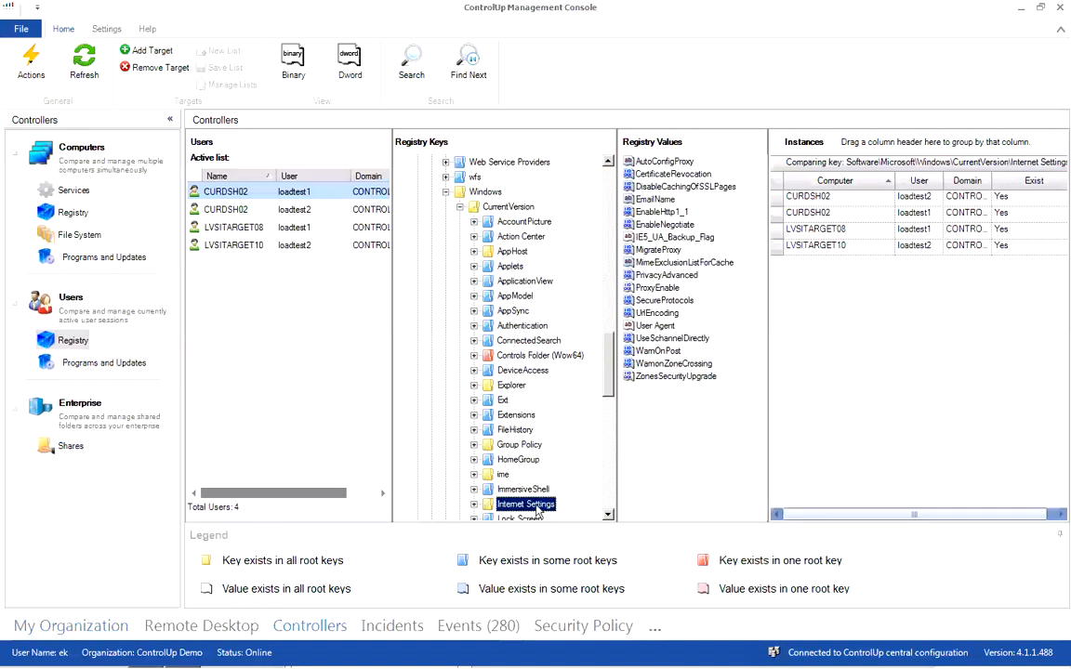
pyautogui.moveTo(585, 222)
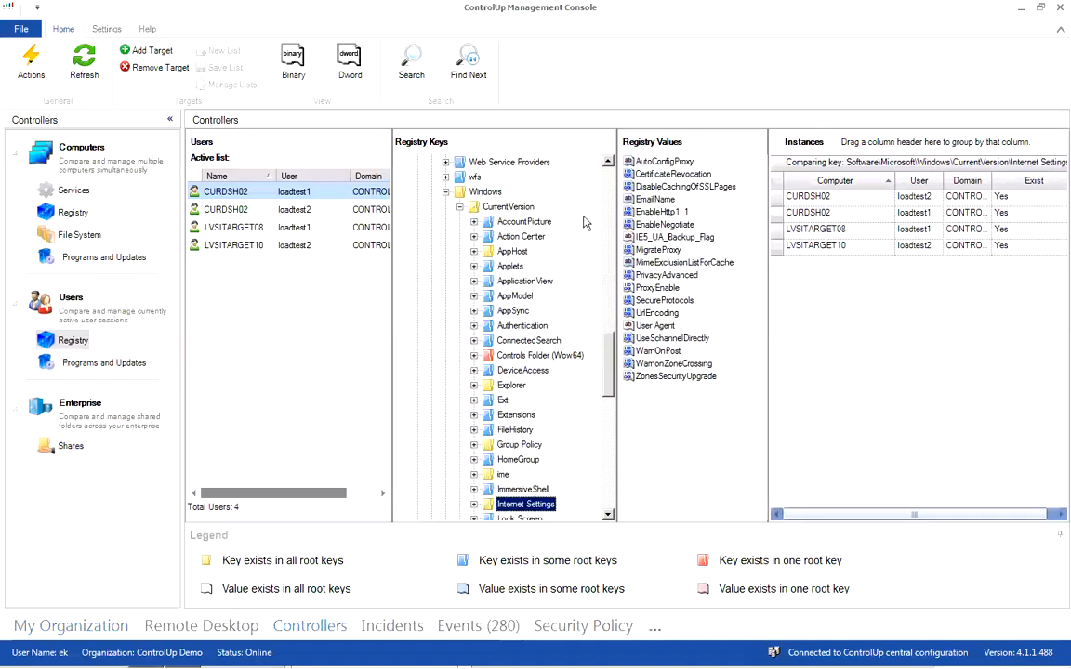
pyautogui.moveTo(640, 365)
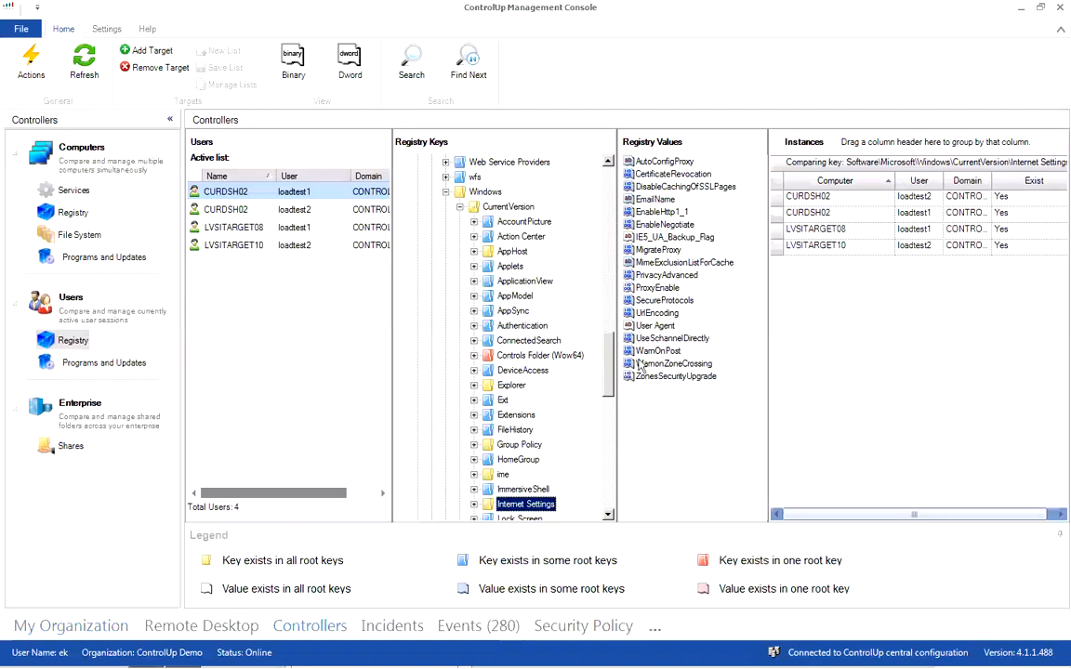
pyautogui.moveTo(714, 420)
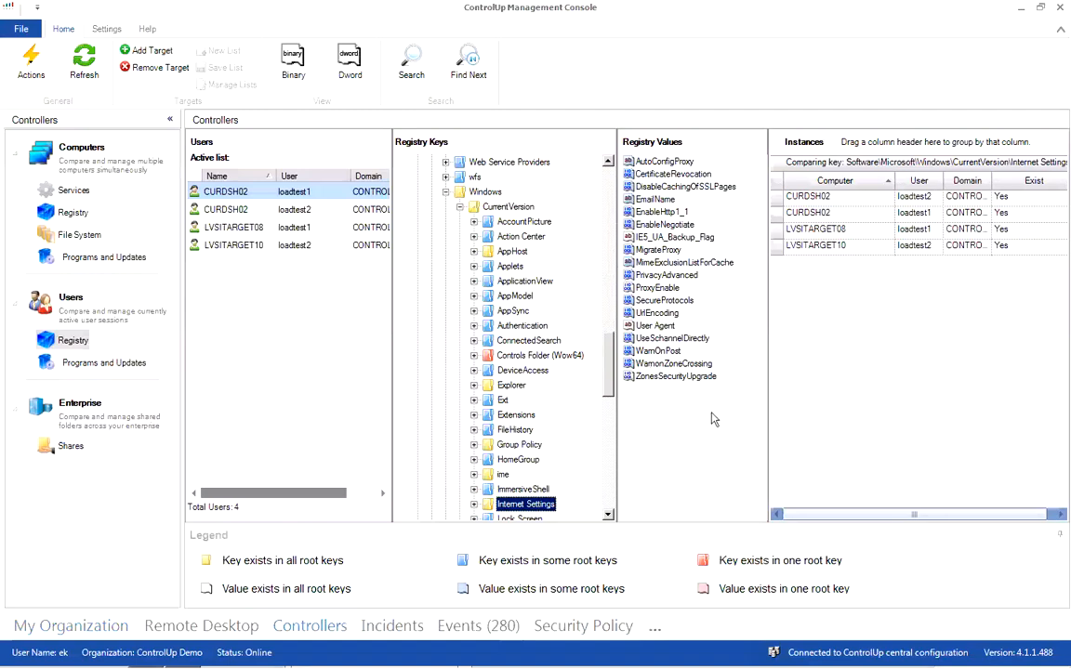
pyautogui.moveTo(639, 279)
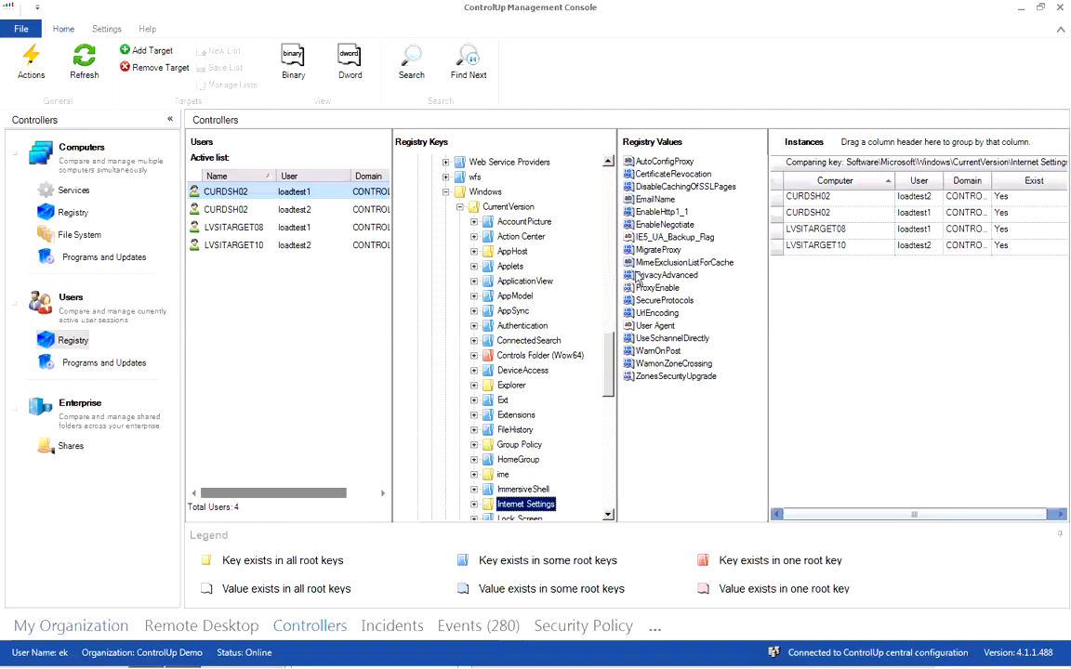
# Select ProxyEnable to compare its REG_DWORD instances across the four sessions
pyautogui.click(658, 287)
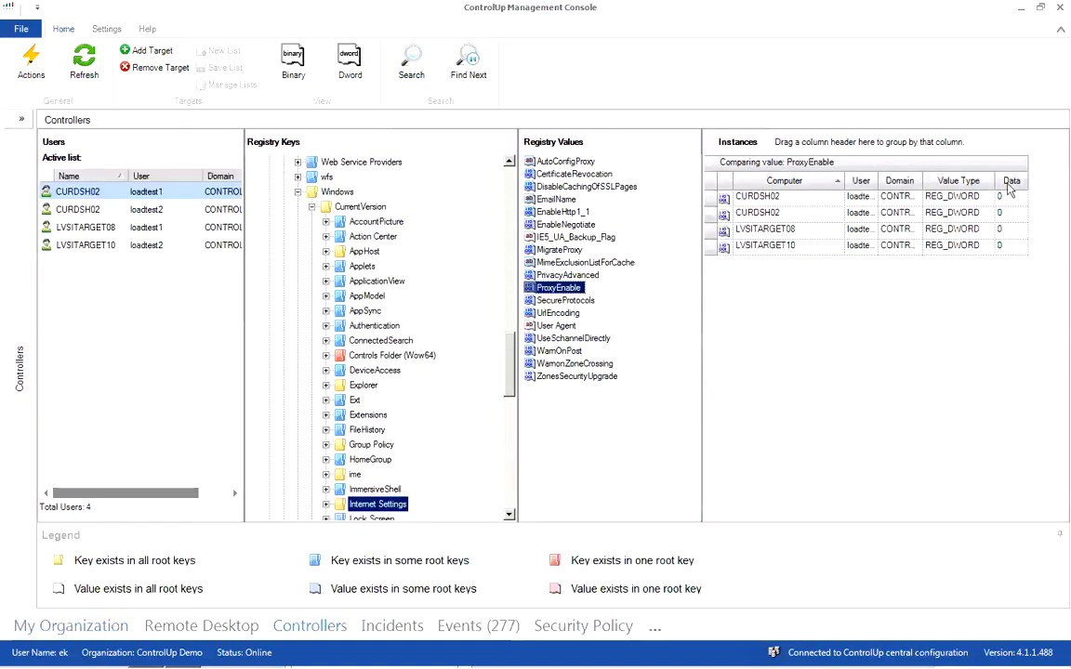
pyautogui.moveTo(1011, 267)
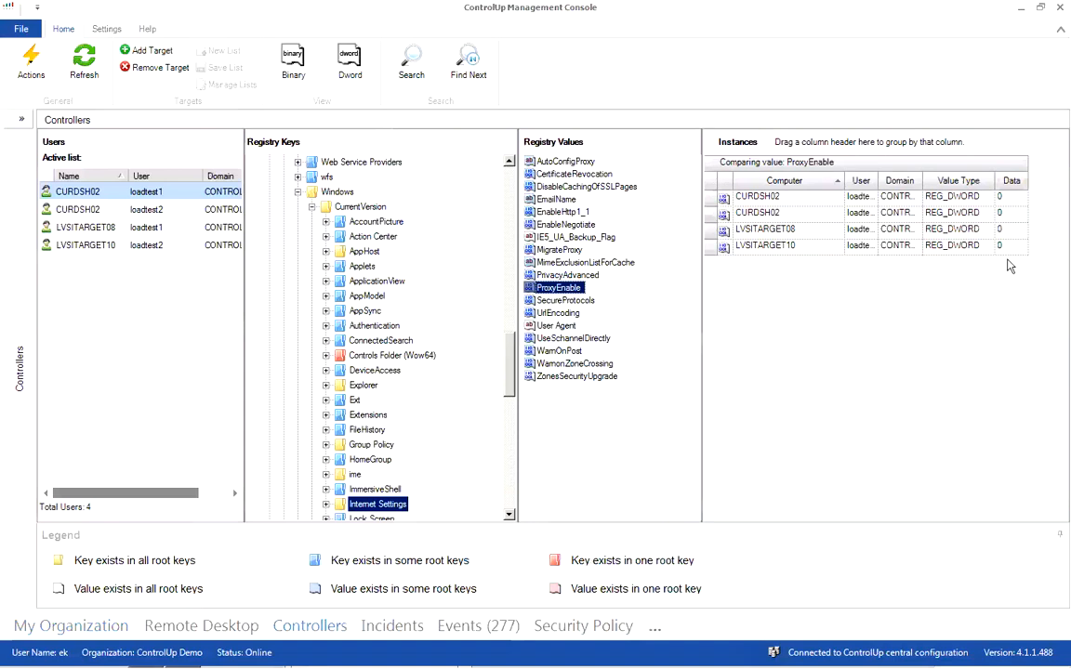
pyautogui.moveTo(678, 276)
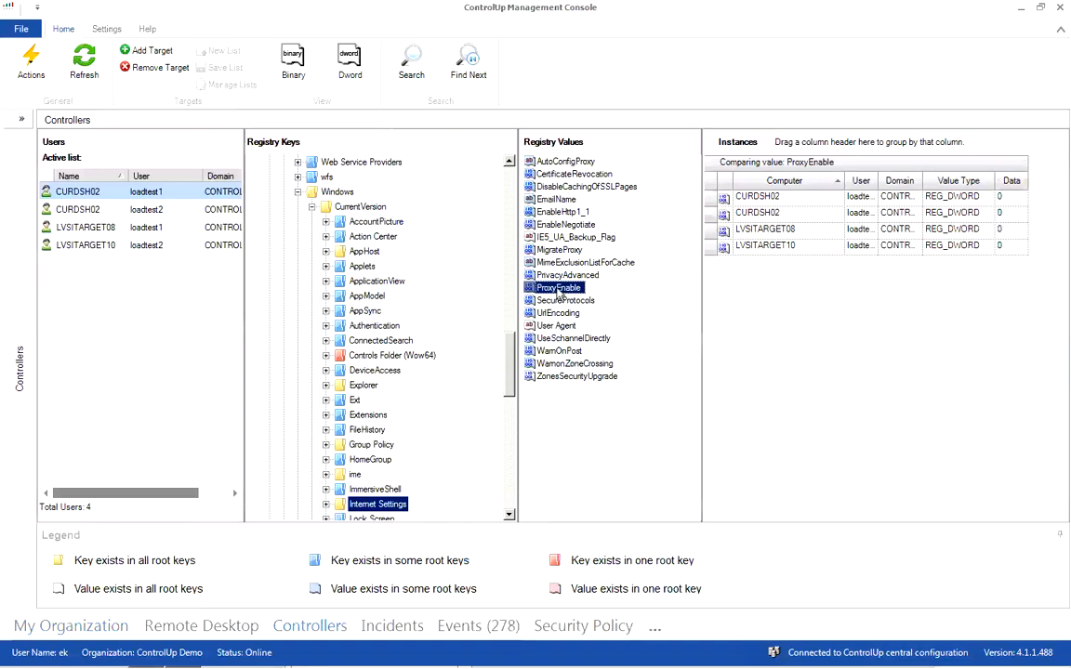
# Set ProxyEnable data to 00000001 for all sessions and confirm the new value
pyautogui.doubleClick(561, 288)
pyautogui.write('00000001')
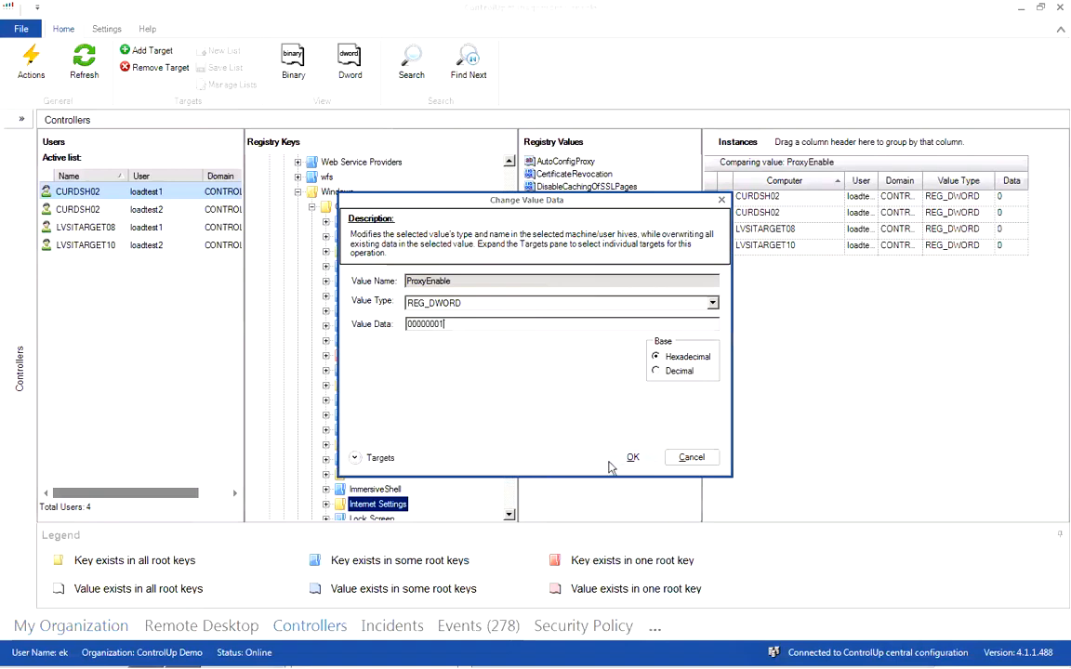
pyautogui.click(632, 457)
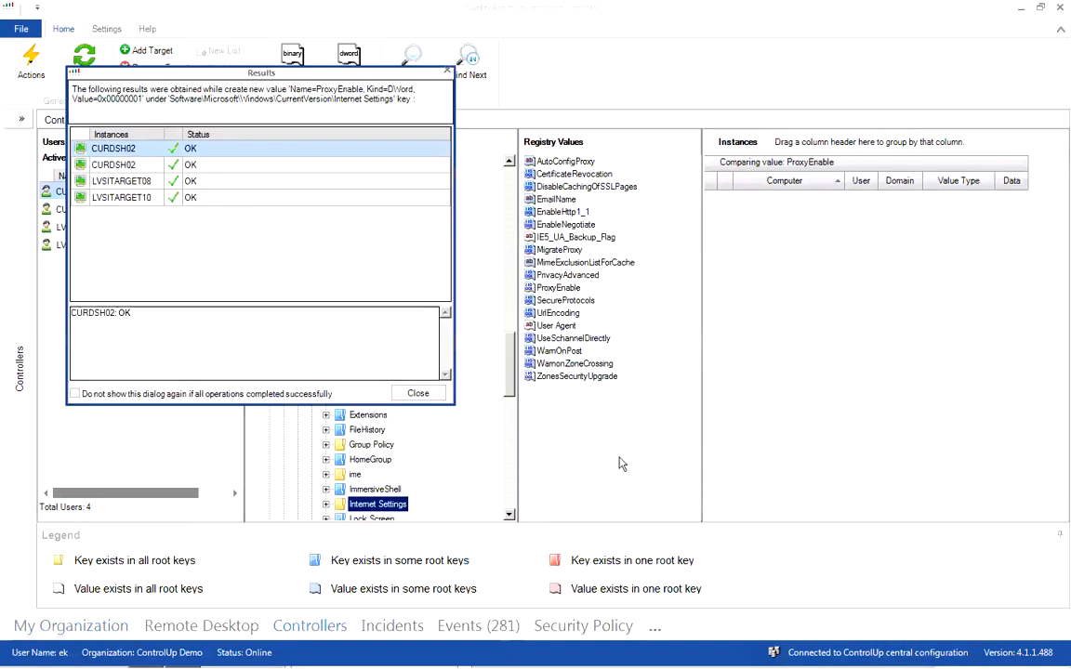
pyautogui.moveTo(233, 287)
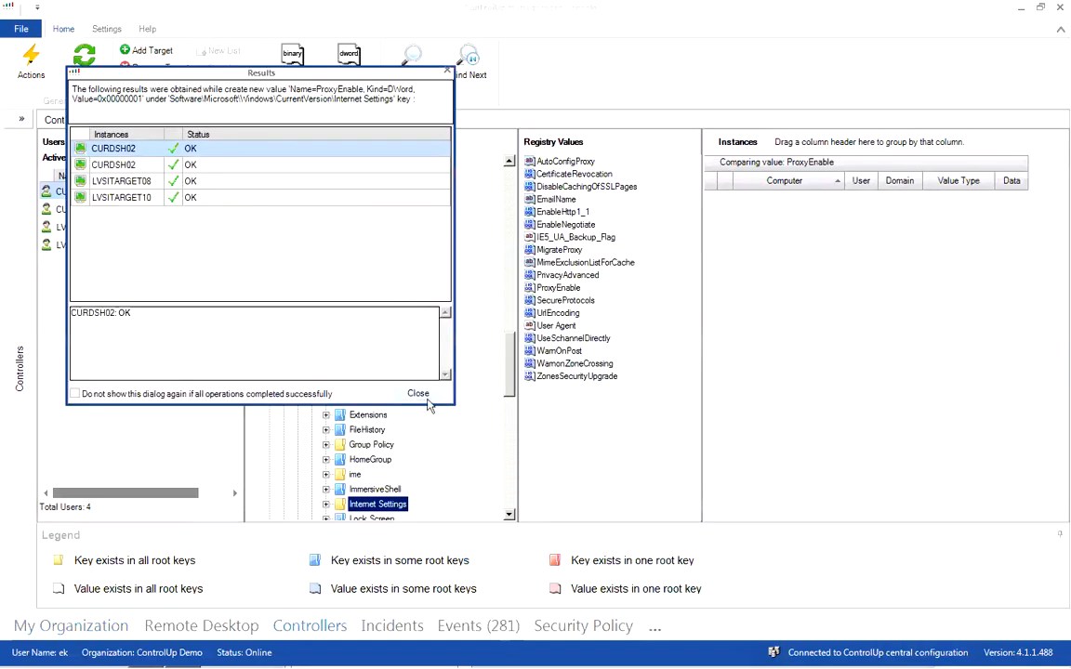
pyautogui.click(418, 393)
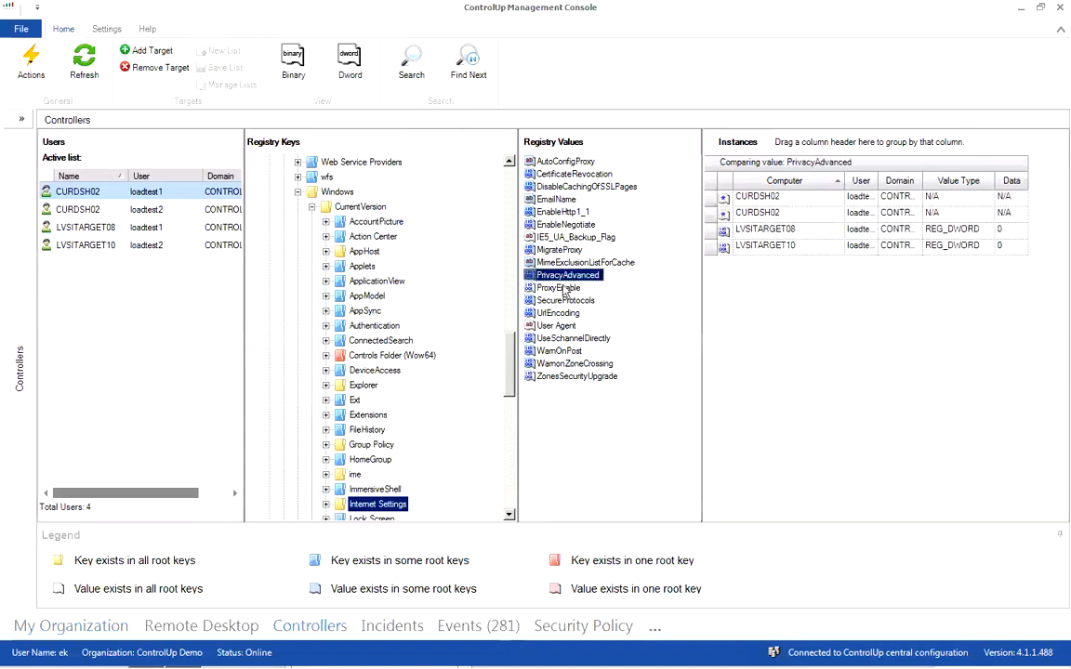
pyautogui.click(558, 287)
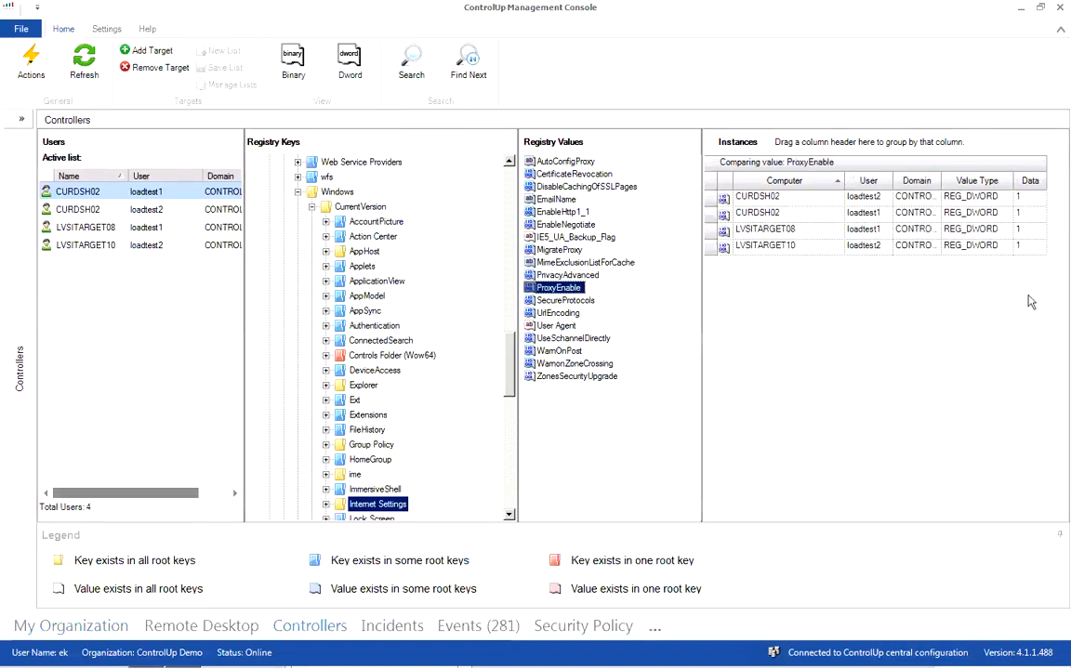